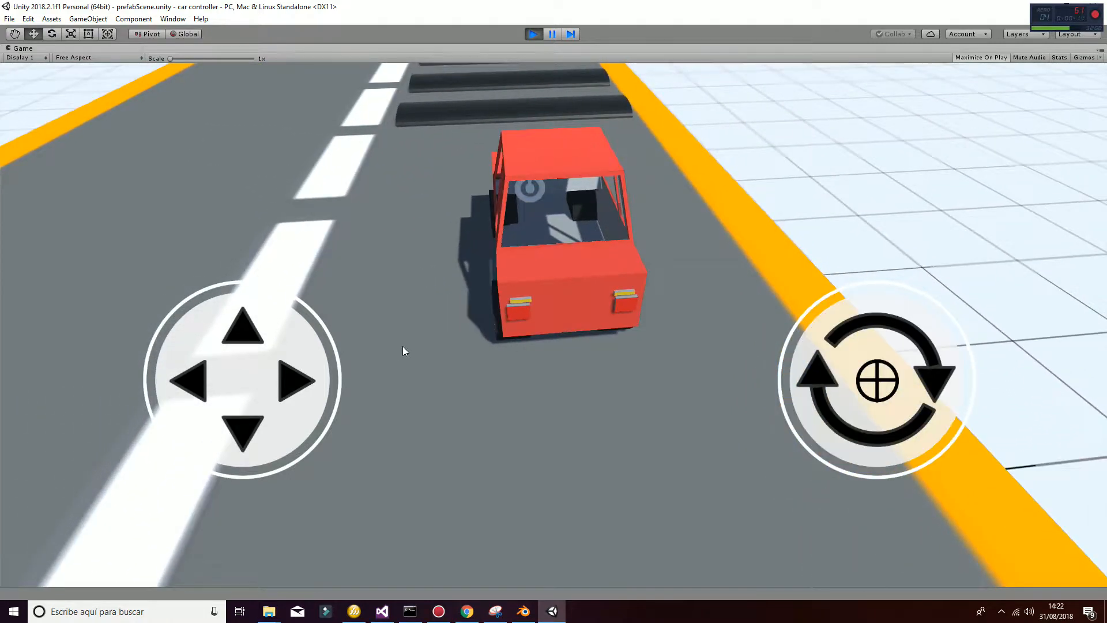
mouse_move(260, 367)
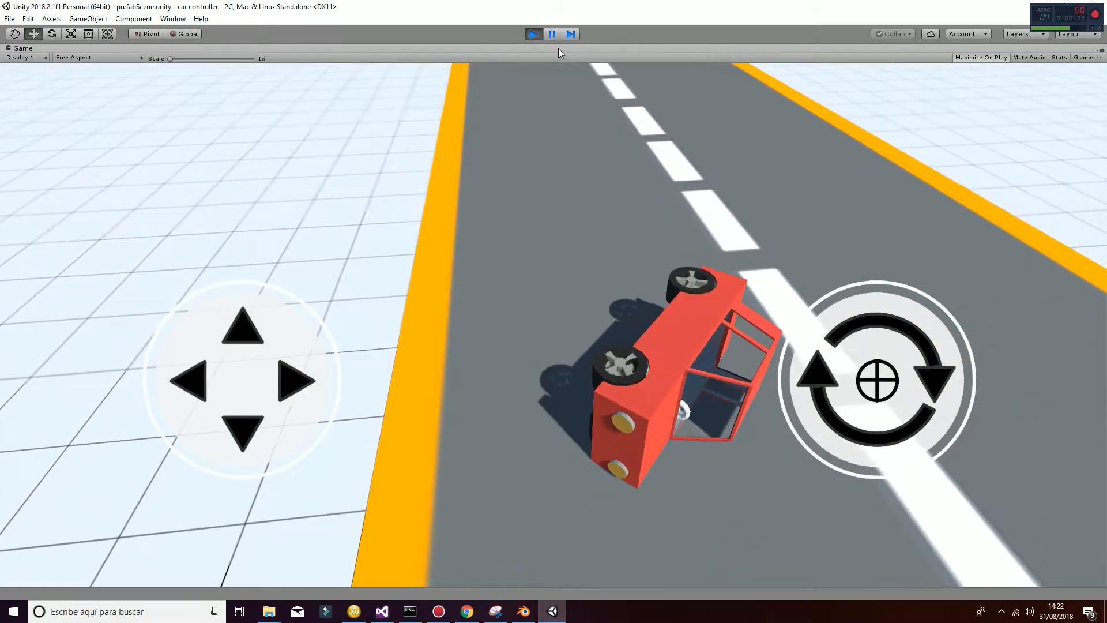
- Stop and restart play mode so the flipped red car resets upright at the start
left_click(533, 34)
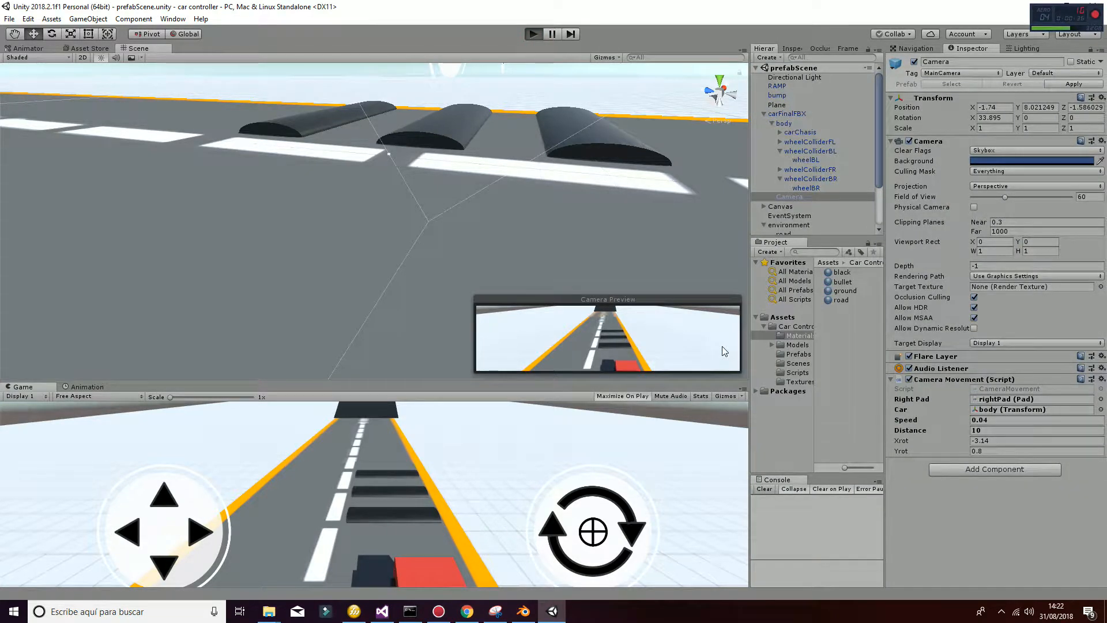
left_click(622, 396)
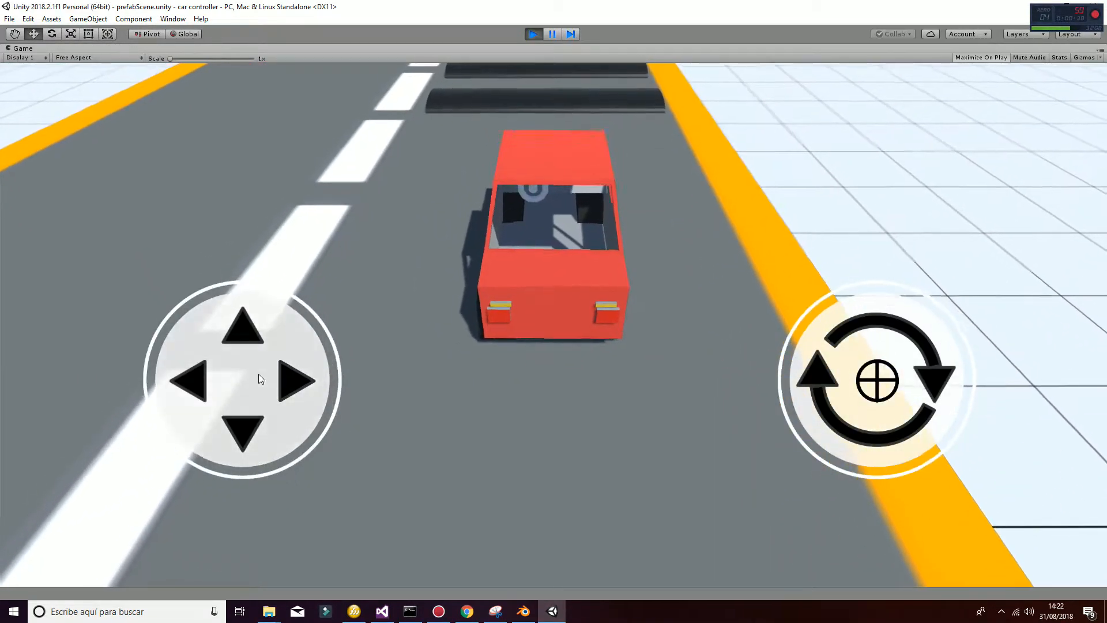